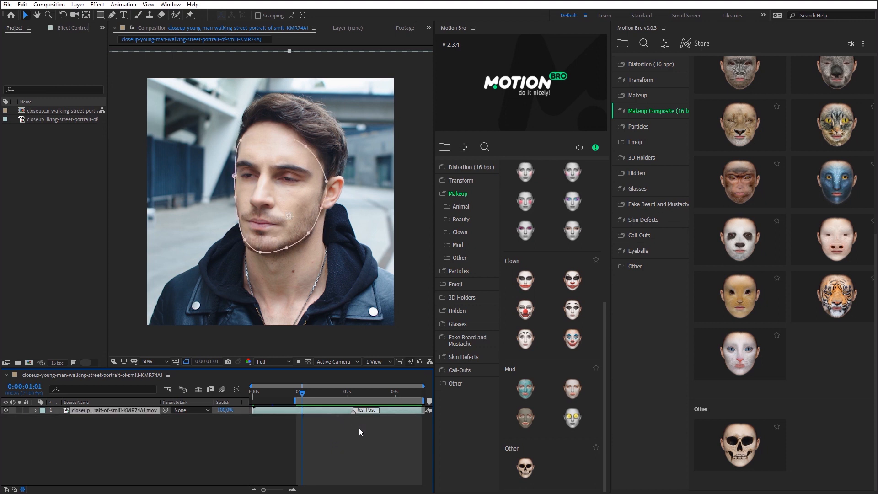
Apply the Motion Bro skull makeup preset to the man's tracked face, inspect its precomp and return to the main composition.
{"action": "left_click", "coordinate": [524, 472]}
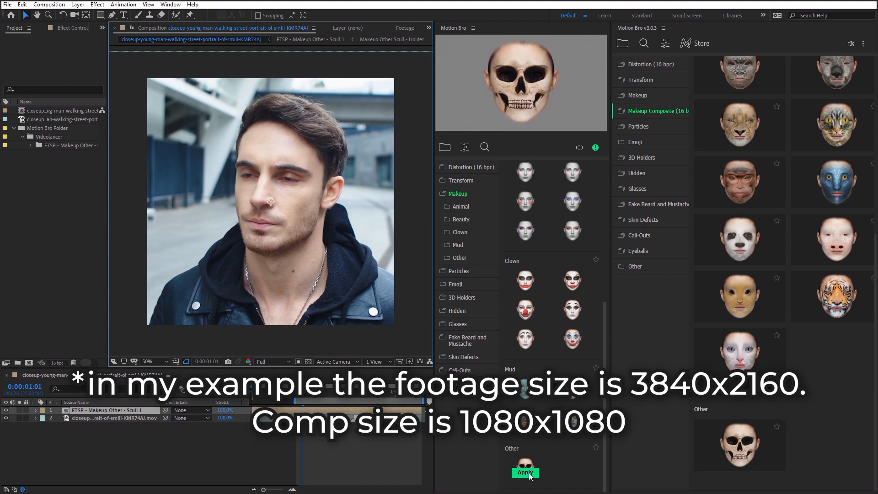
{"action": "left_click", "coordinate": [524, 472]}
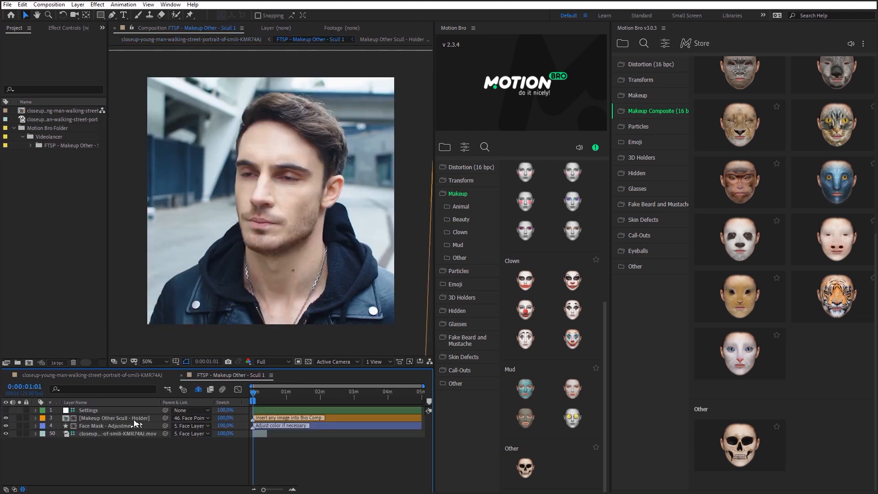
{"action": "left_click", "coordinate": [150, 361]}
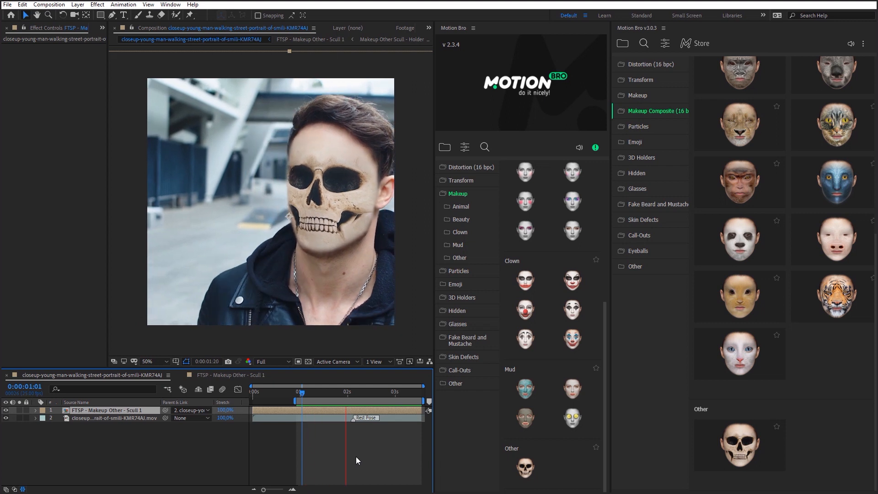
{"action": "left_click", "coordinate": [320, 402]}
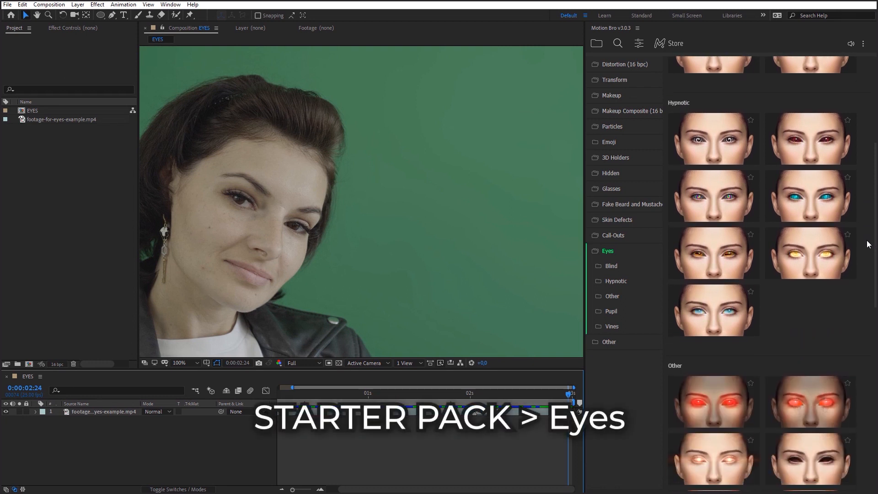
Apply a Motion Bro pupil eye preset to the woman and refine the Right Eyeball mask path around her eye.
{"action": "scroll", "scroll_direction": "down", "scroll_amount": 3}
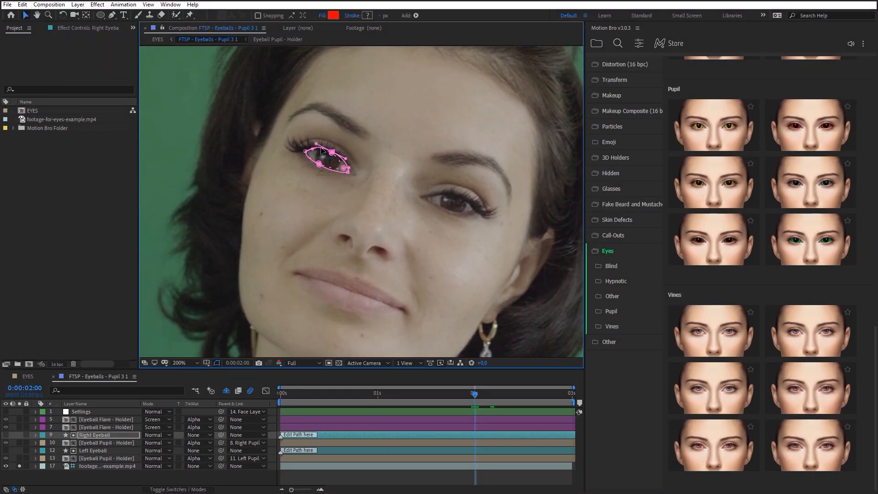
{"action": "left_click", "coordinate": [92, 450]}
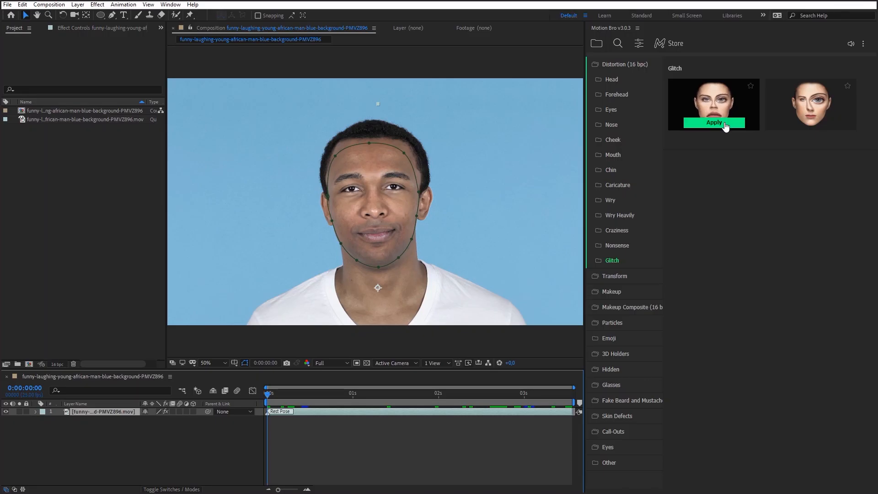
Apply the first Motion Bro glitch distortion preset to the laughing man's face and preview it on the timeline.
{"action": "left_click", "coordinate": [713, 122]}
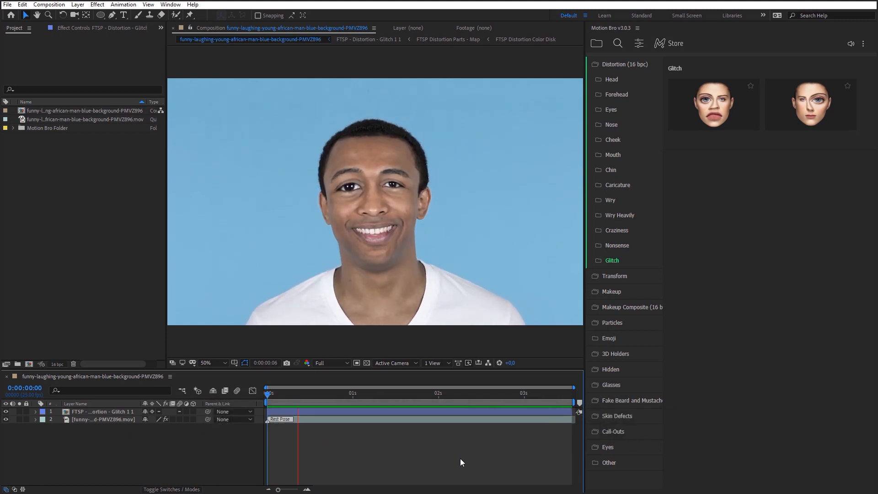
{"action": "left_click", "coordinate": [448, 392]}
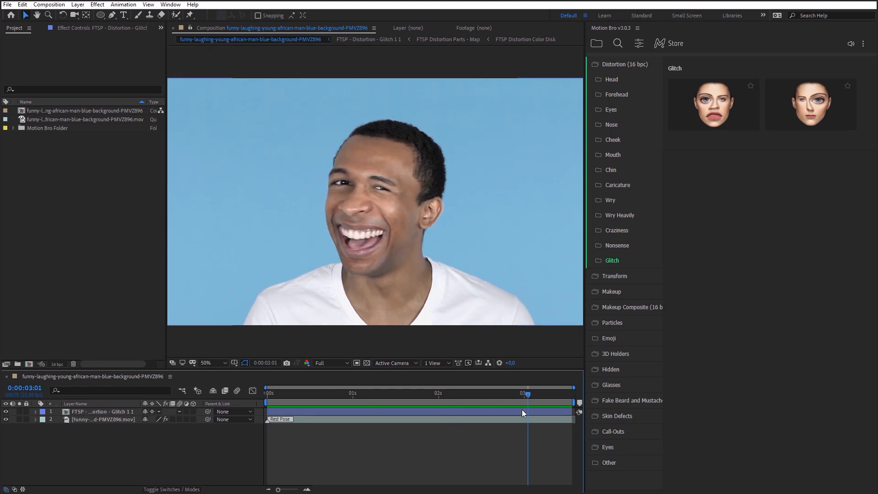
{"action": "left_click", "coordinate": [617, 185]}
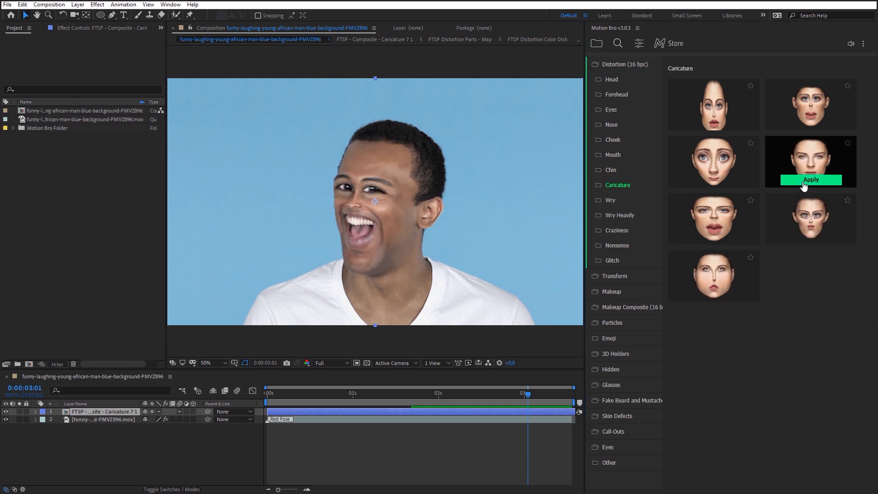
Replace the current distortion with a different Motion Bro caricature preset warping the laughing man's face.
{"action": "left_click", "coordinate": [810, 179]}
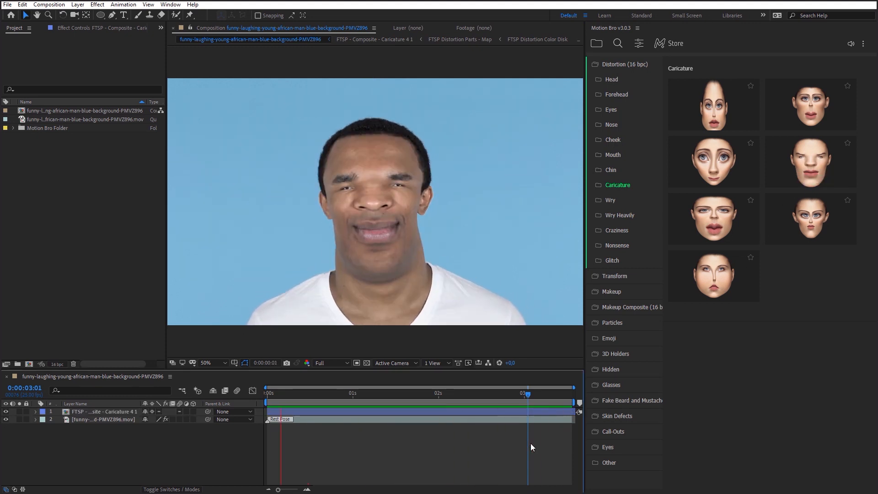
{"action": "left_click", "coordinate": [434, 393]}
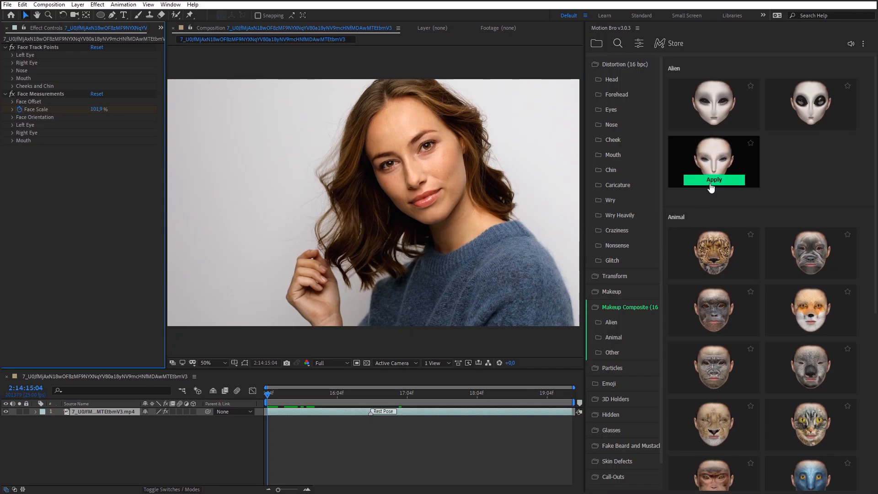
Apply the Motion Bro alien presets in turn: the pale alien, the big-black-eyes alien, then the first alien face.
{"action": "left_click", "coordinate": [713, 180]}
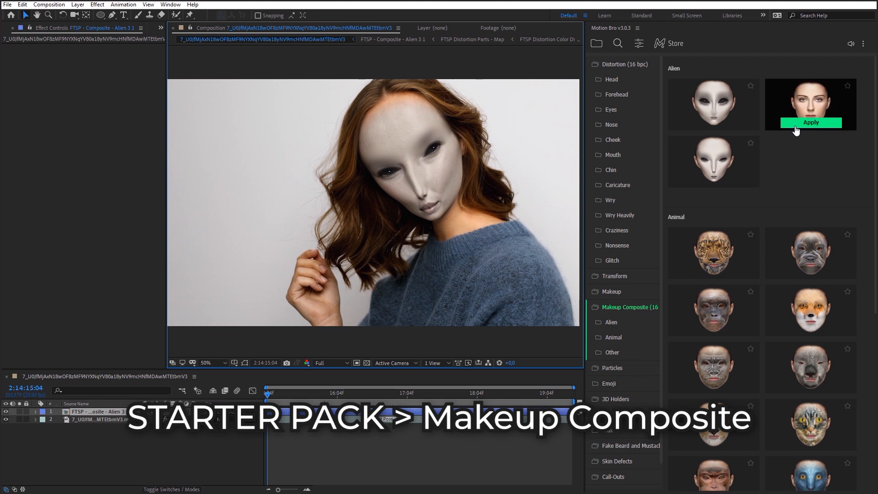
{"action": "left_click", "coordinate": [713, 121]}
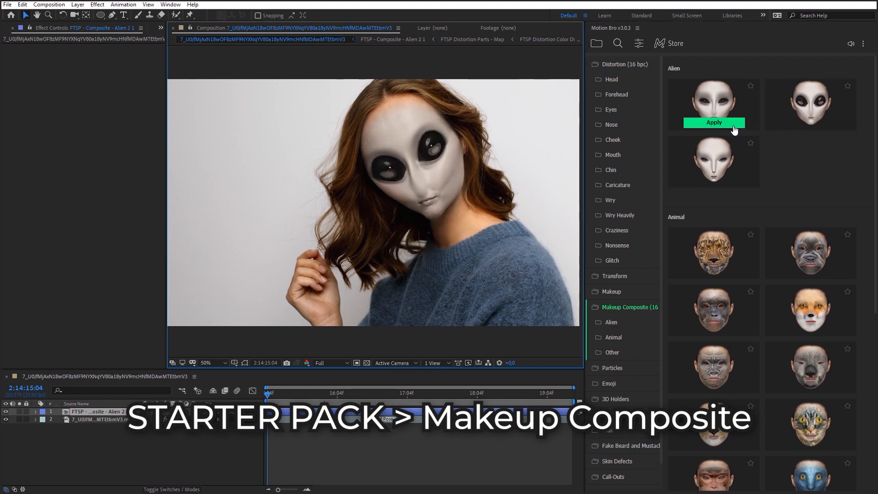
{"action": "left_click", "coordinate": [713, 122]}
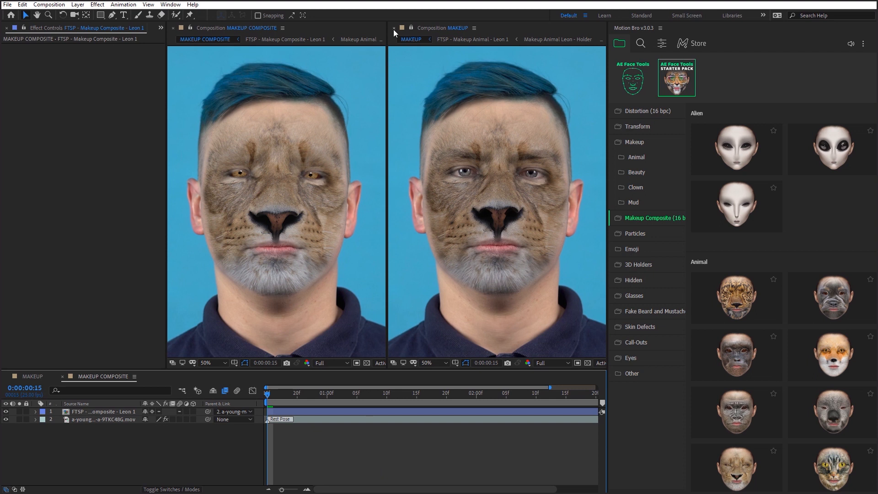
Open the 'FTSP - Makeup Composite - Leon 1' precomp and show the Settings layer's pupil, eye colour and nose controls.
{"action": "left_click", "coordinate": [393, 28]}
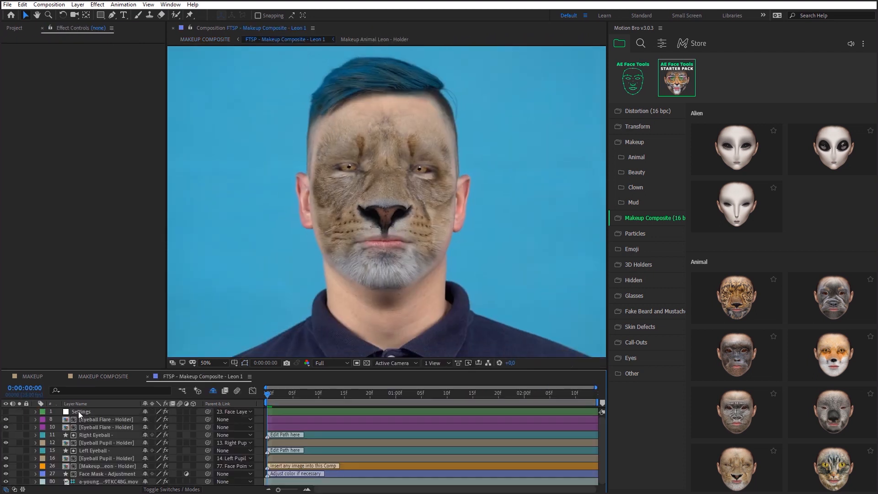
{"action": "left_click", "coordinate": [81, 411]}
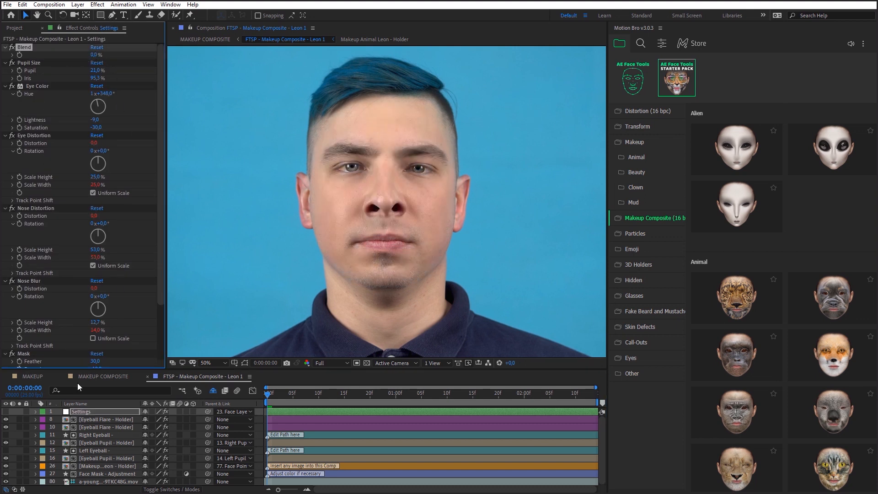
{"action": "left_click", "coordinate": [319, 392]}
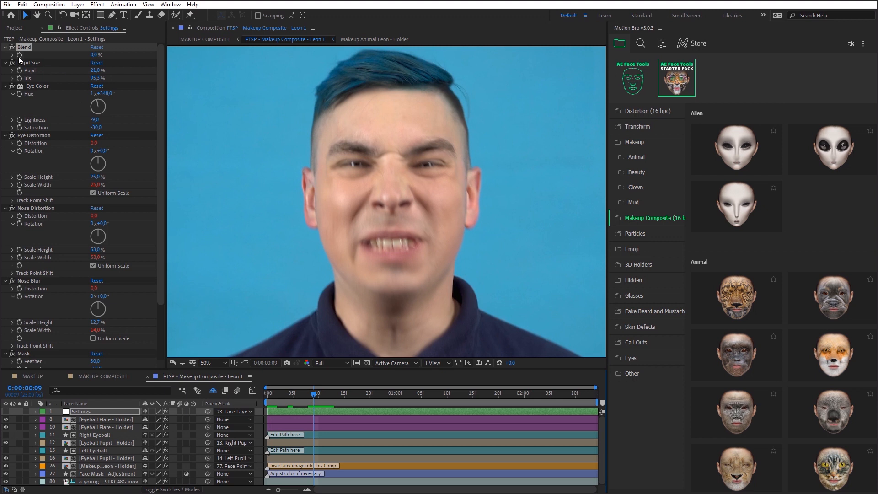